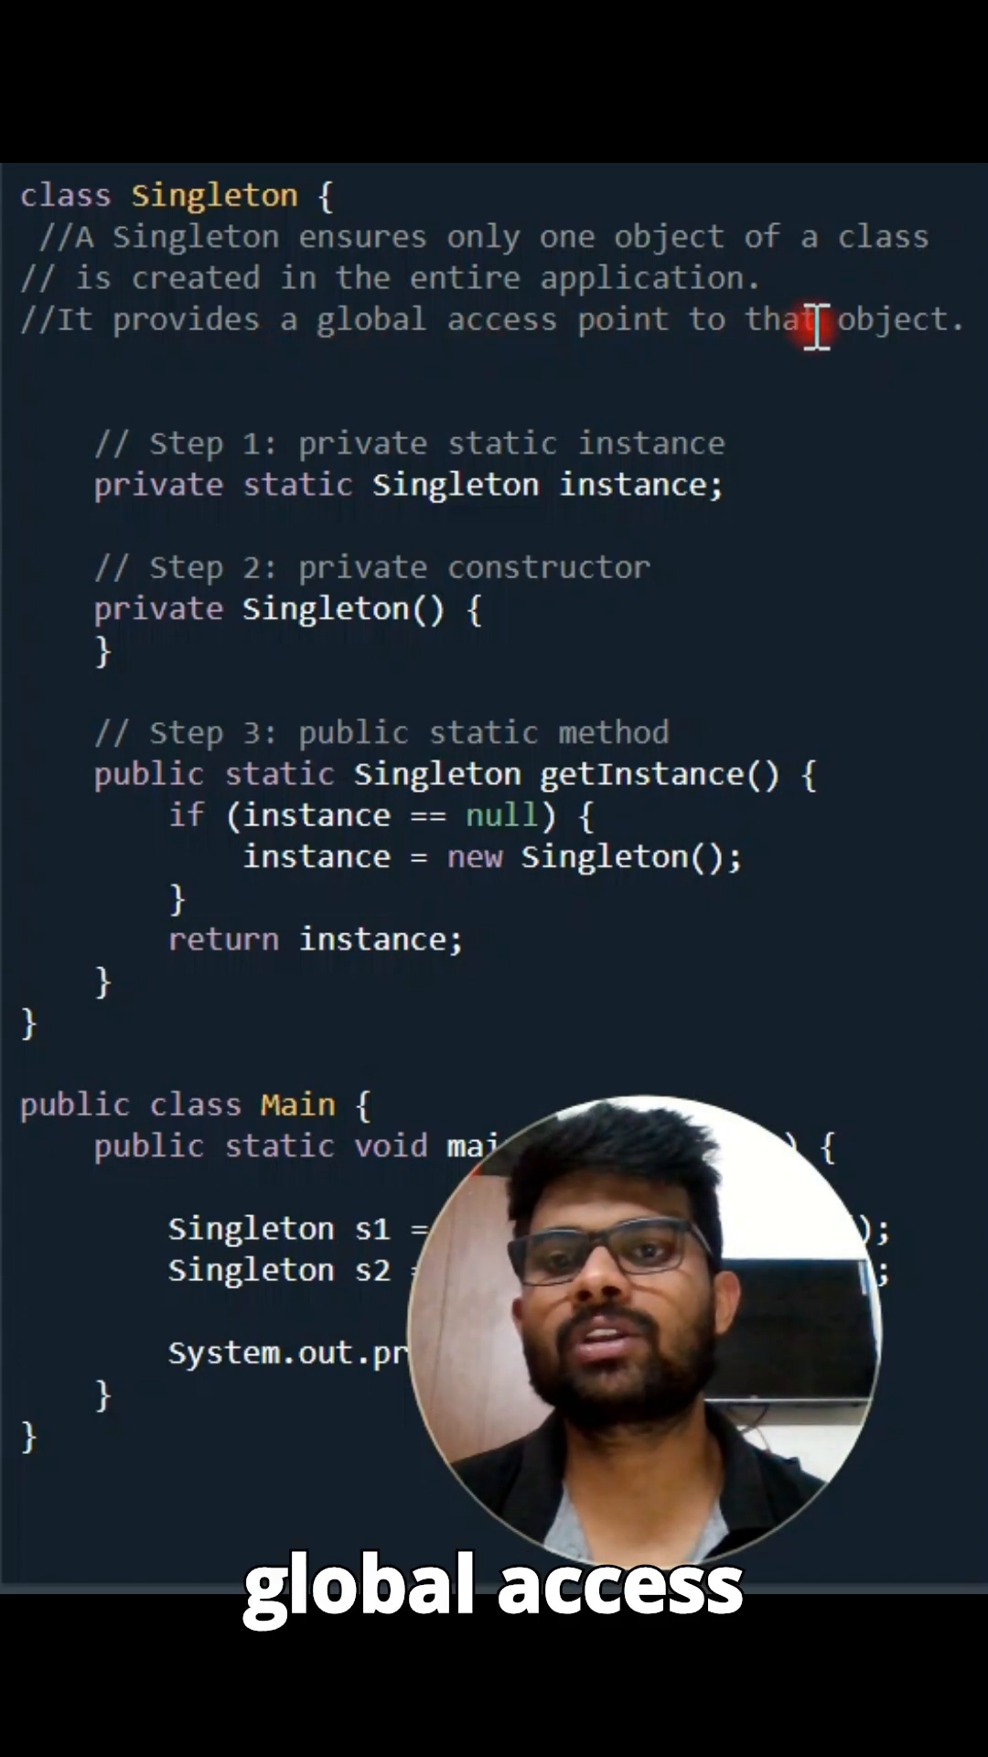
pyautogui.moveTo(770, 473)
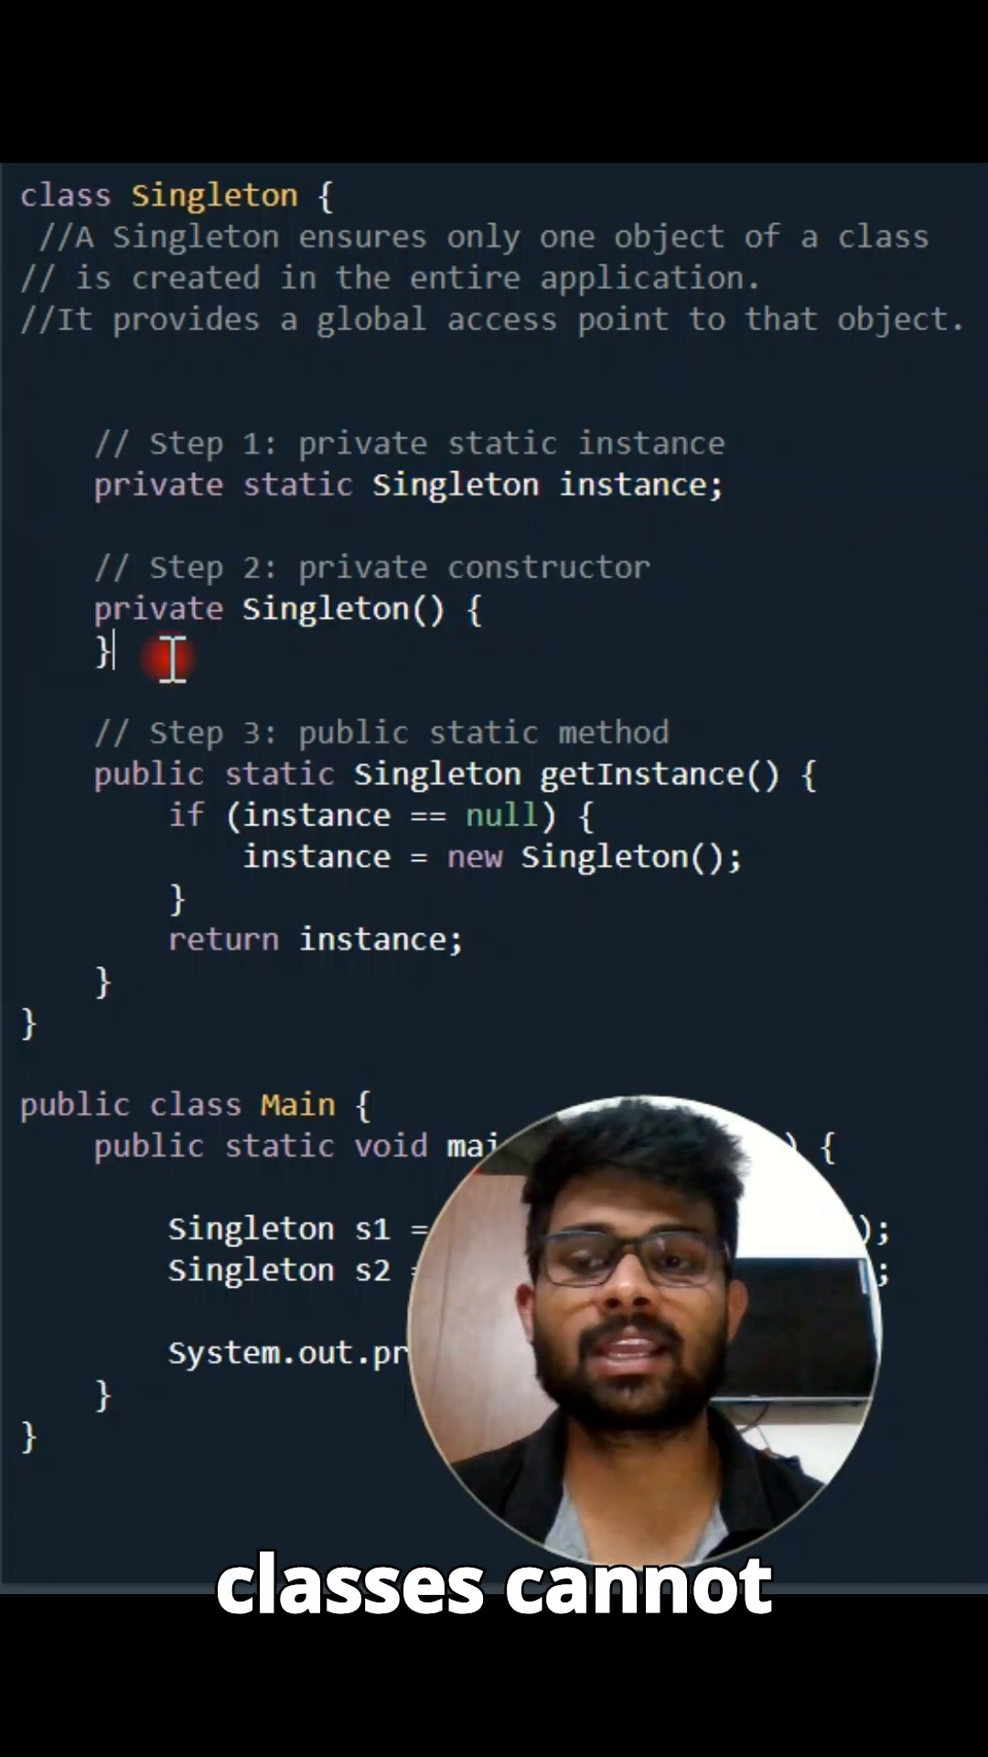
pyautogui.moveTo(106, 732)
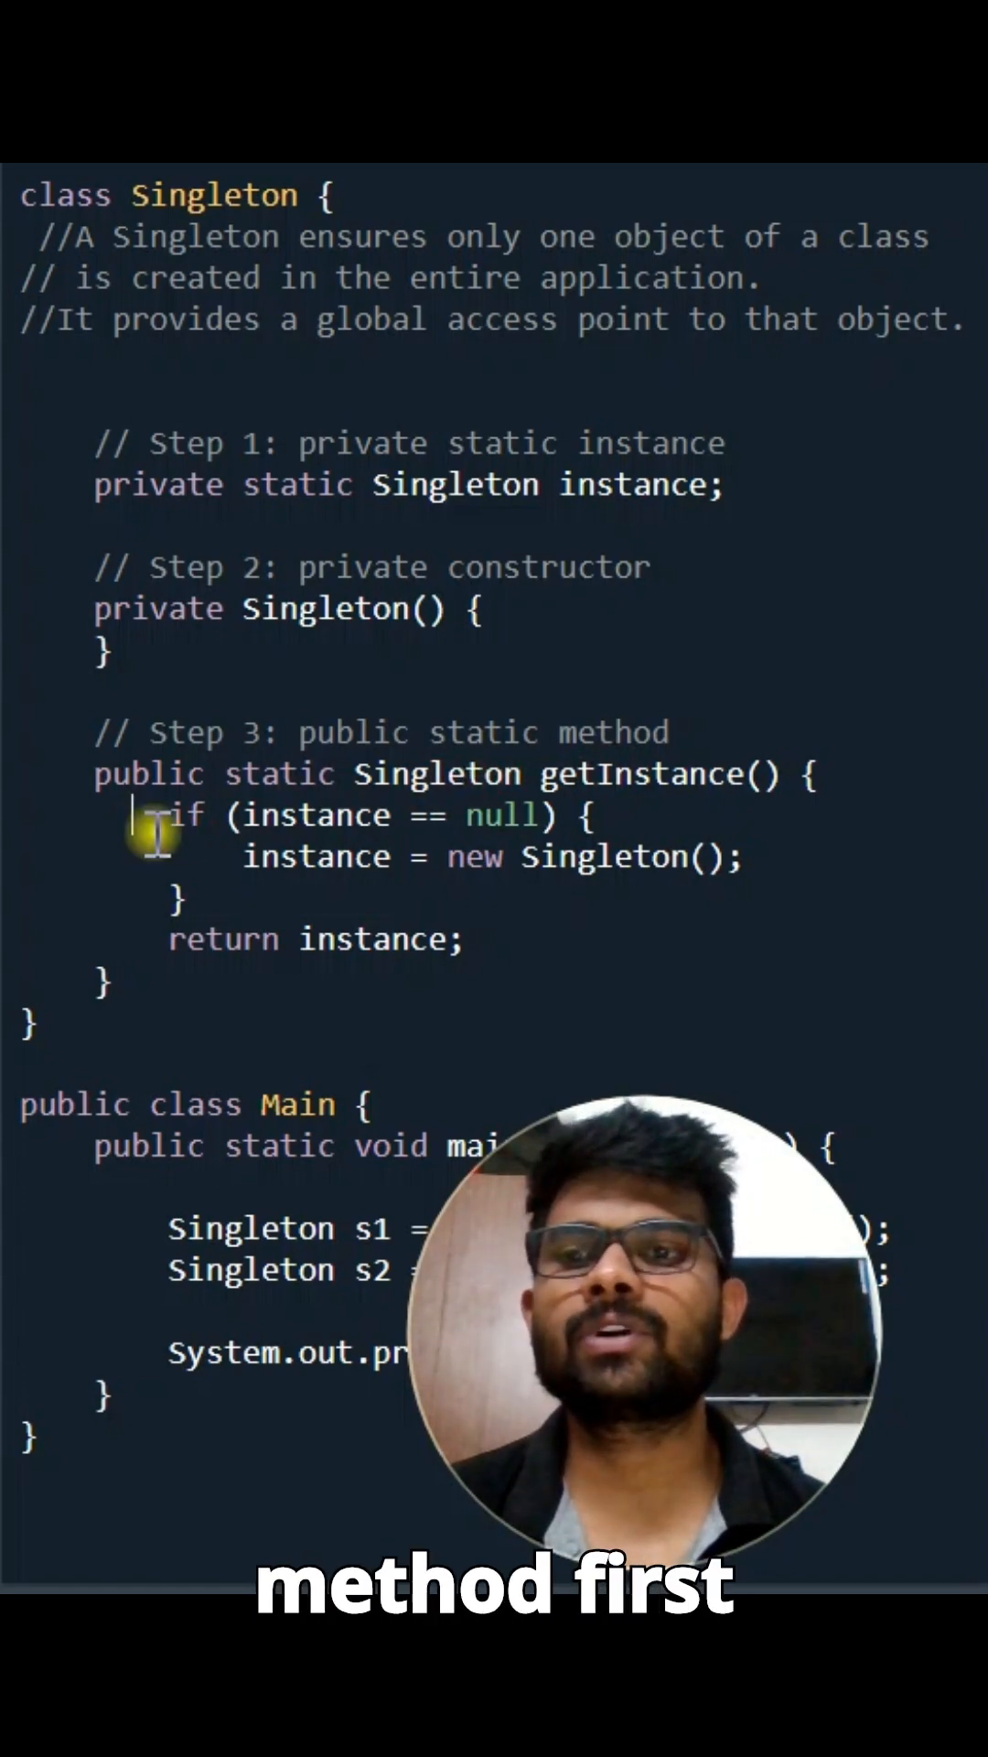
# - Widen the output console to see the Main class result printed as true
pyautogui.doubleClick(315, 815)
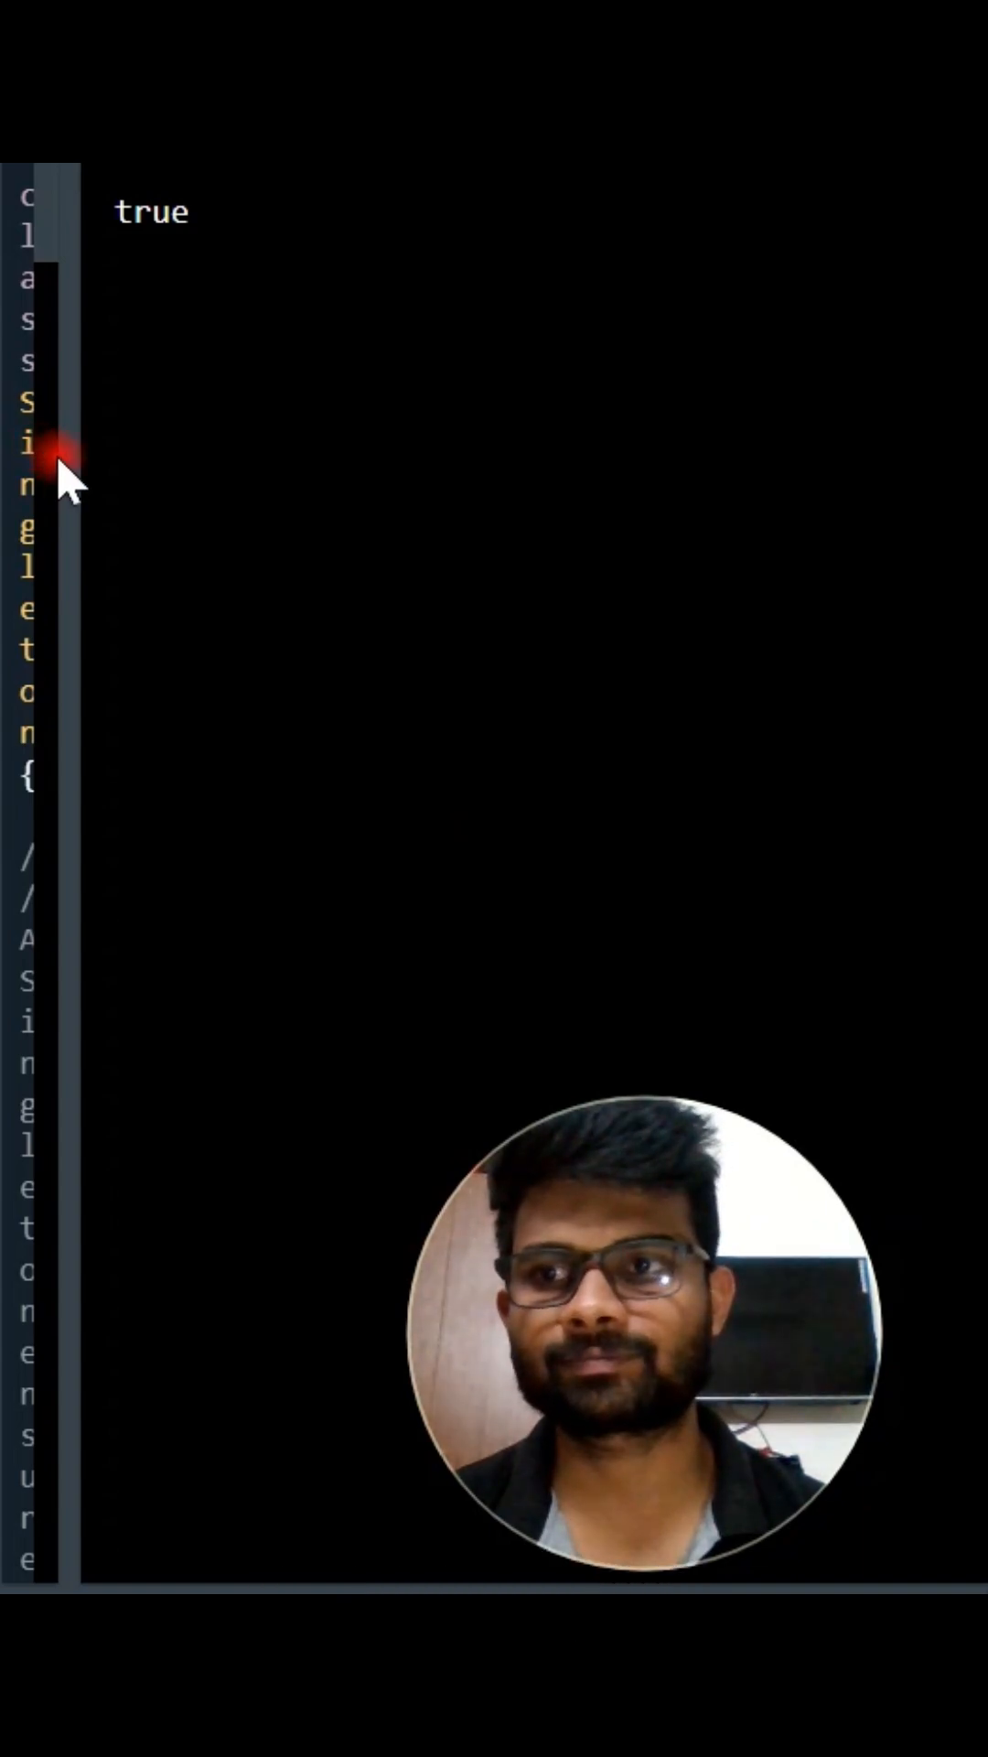
pyautogui.moveTo(123, 303)
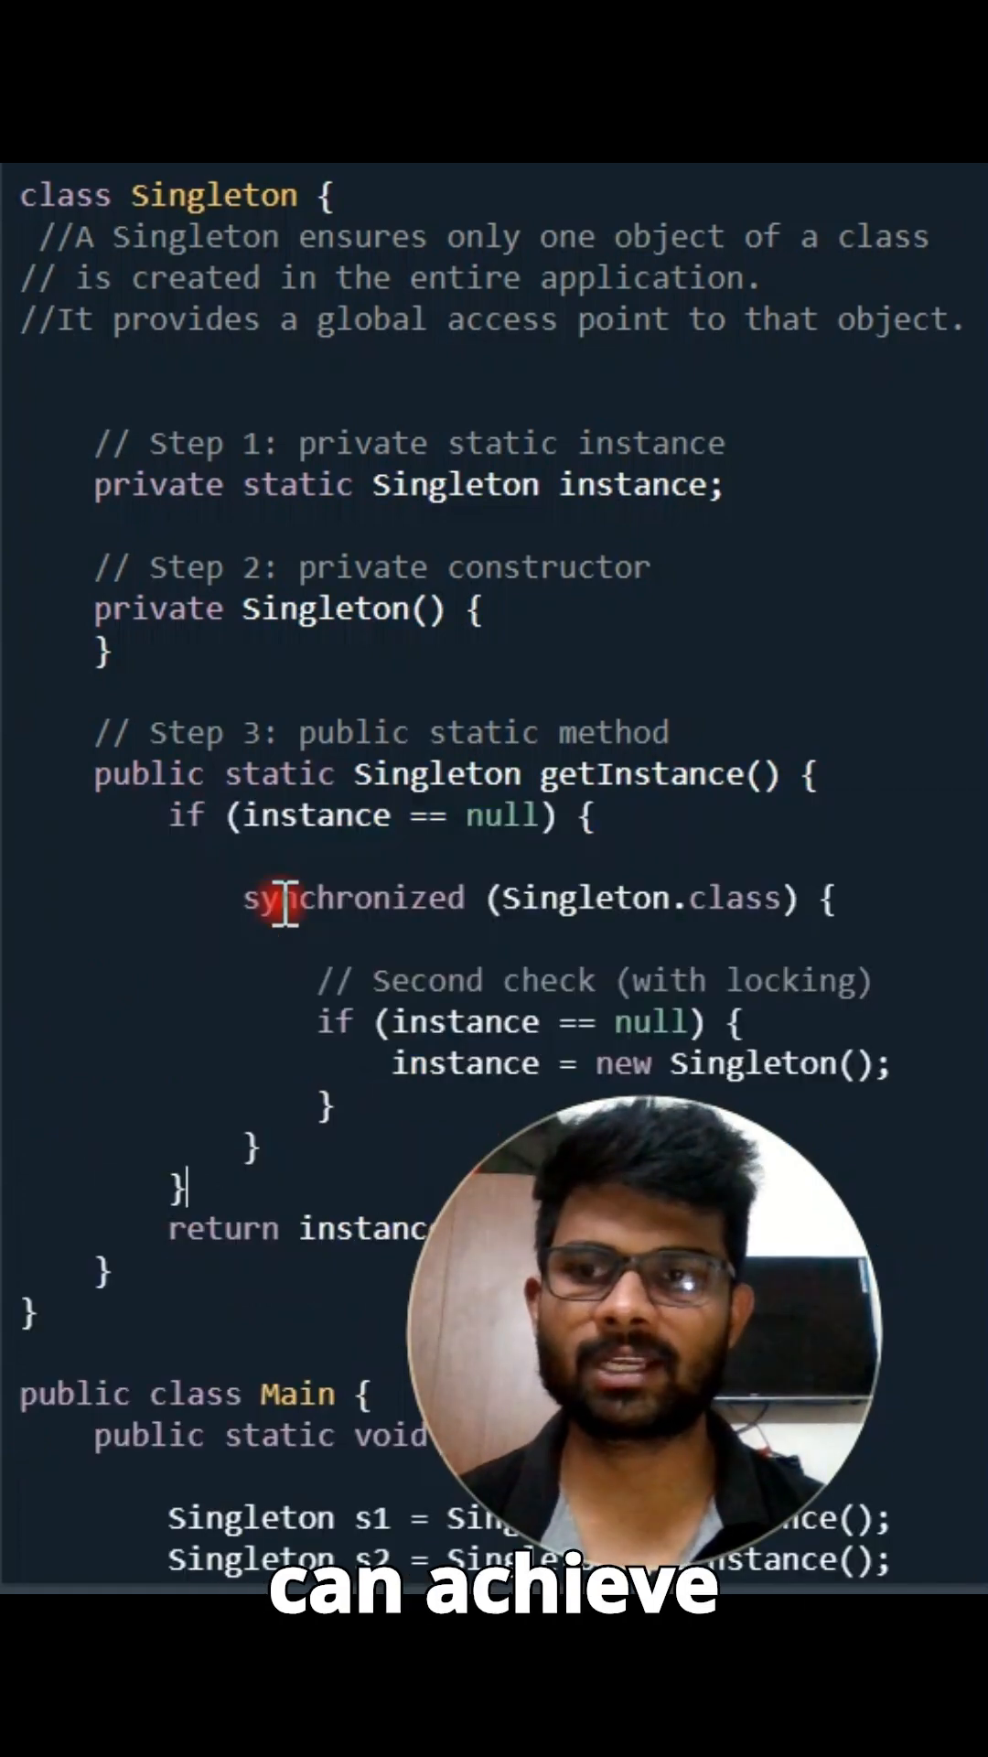
# - Scroll down to view getInstance's synchronized (Singleton.class) block with its inner null check
pyautogui.scroll(-3)
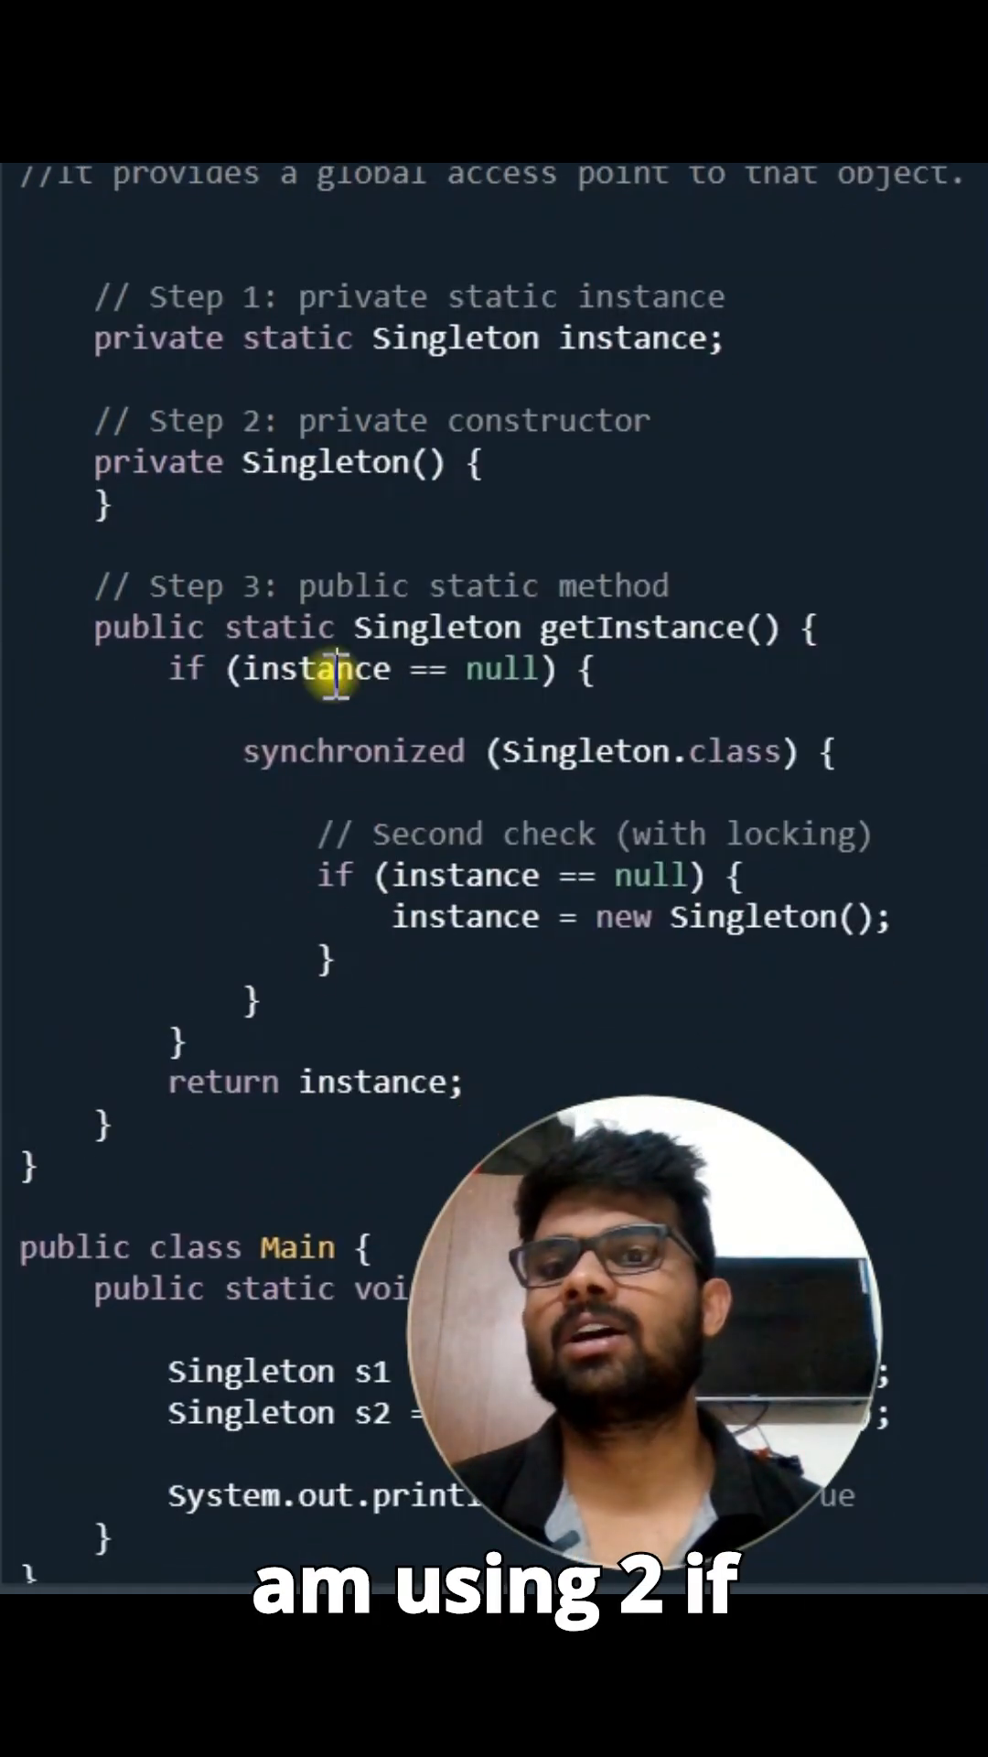